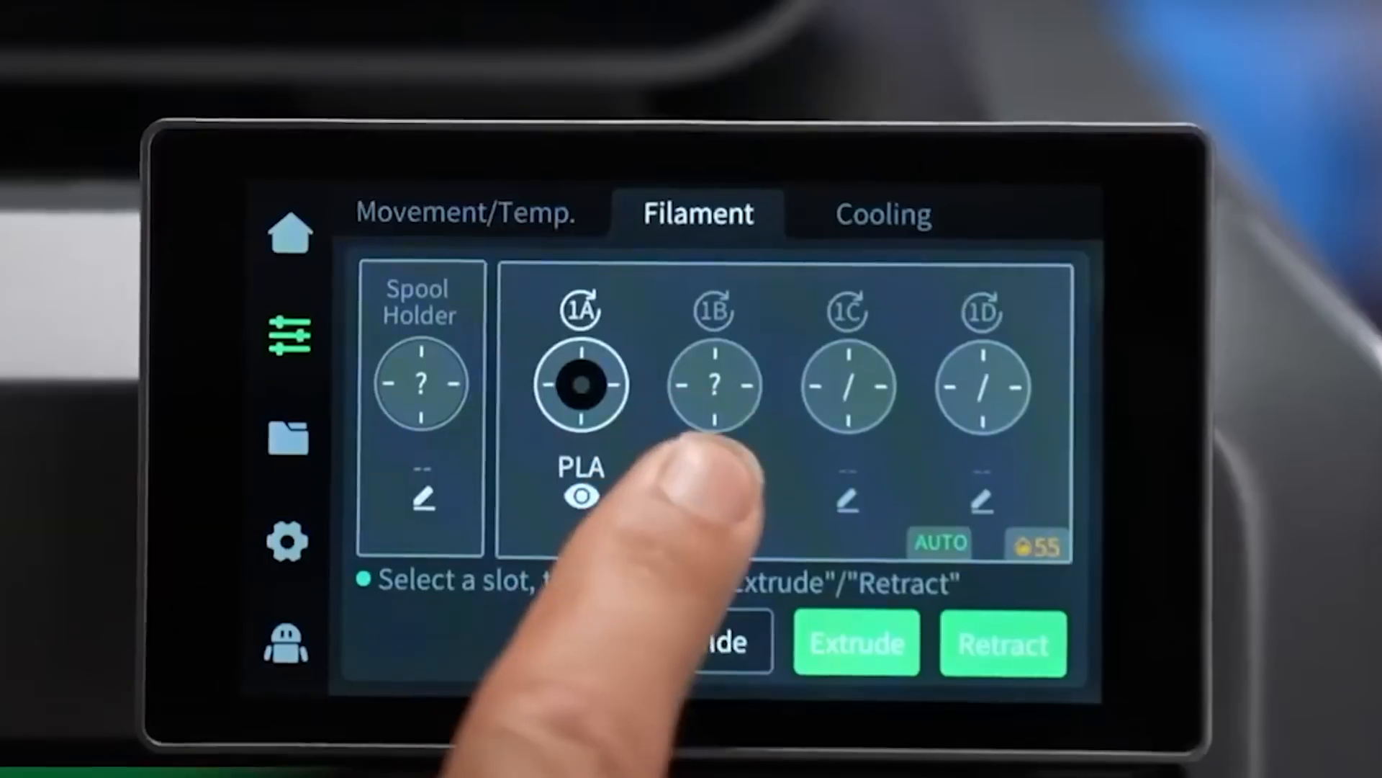
- Set slot 1B's filament to brand Creality, type PLA, name Hyper PLA
{"action": "left_click", "coordinate": [580, 494]}
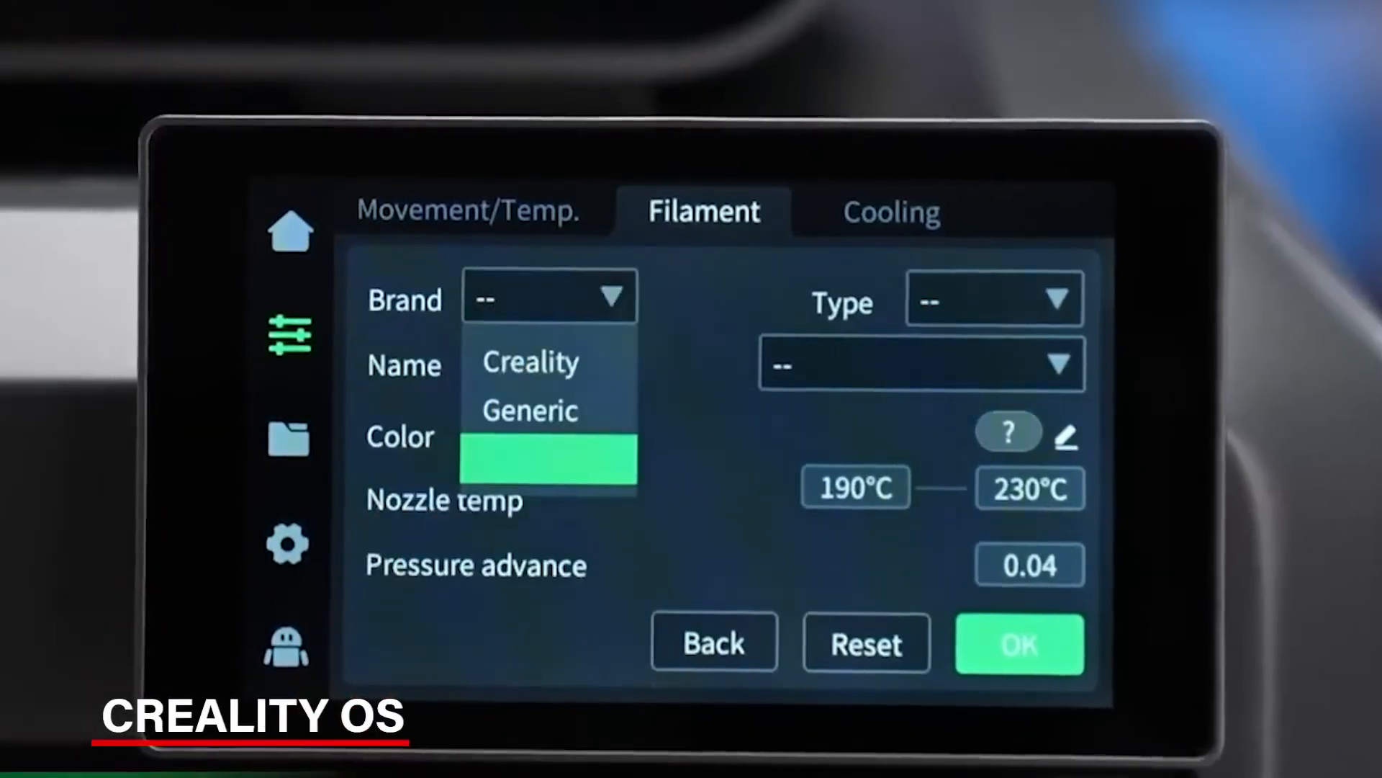
{"action": "left_click", "coordinate": [530, 361]}
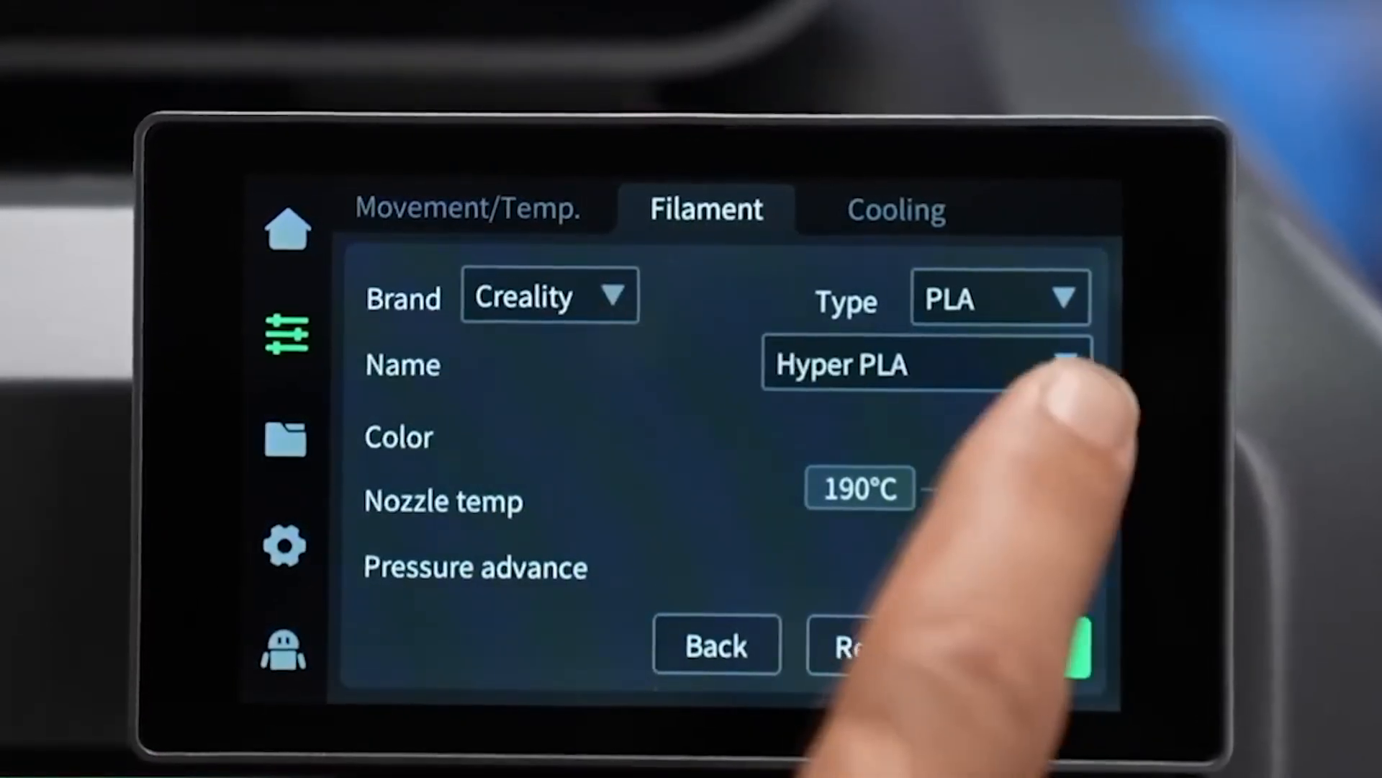